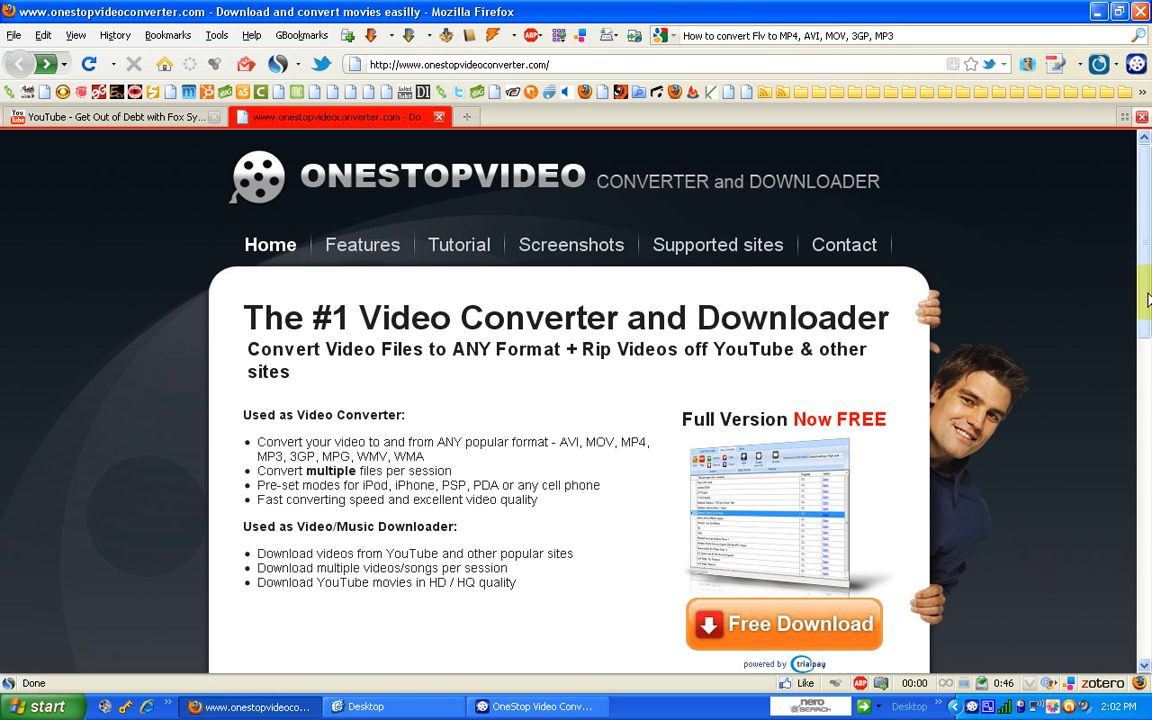
# - Scroll the onestopvideoconverter.com homepage to the Download FREE Basic version section
pyautogui.scroll(-3)
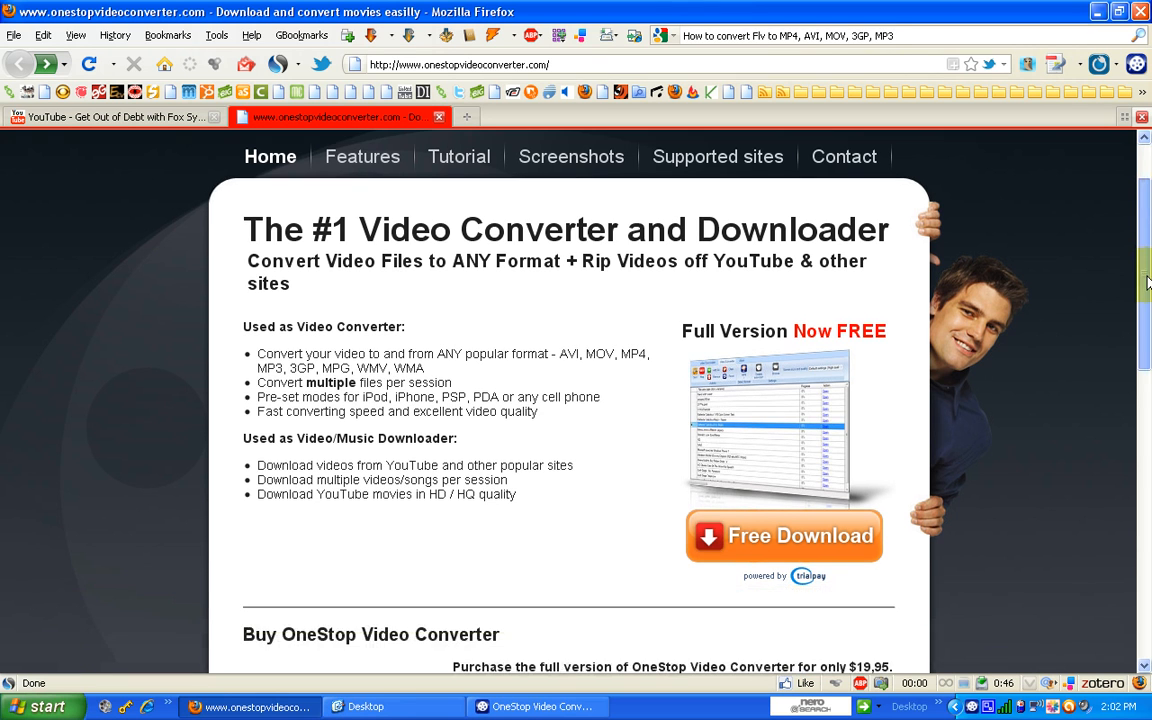
pyautogui.scroll(3)
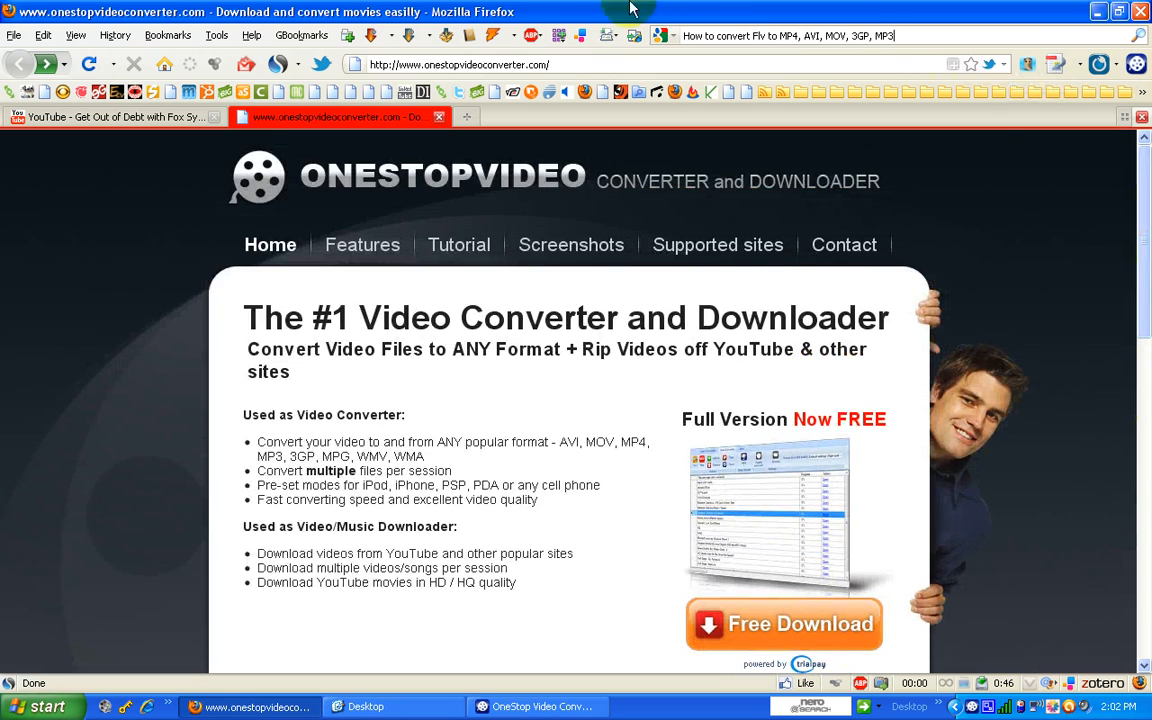
pyautogui.click(460, 64)
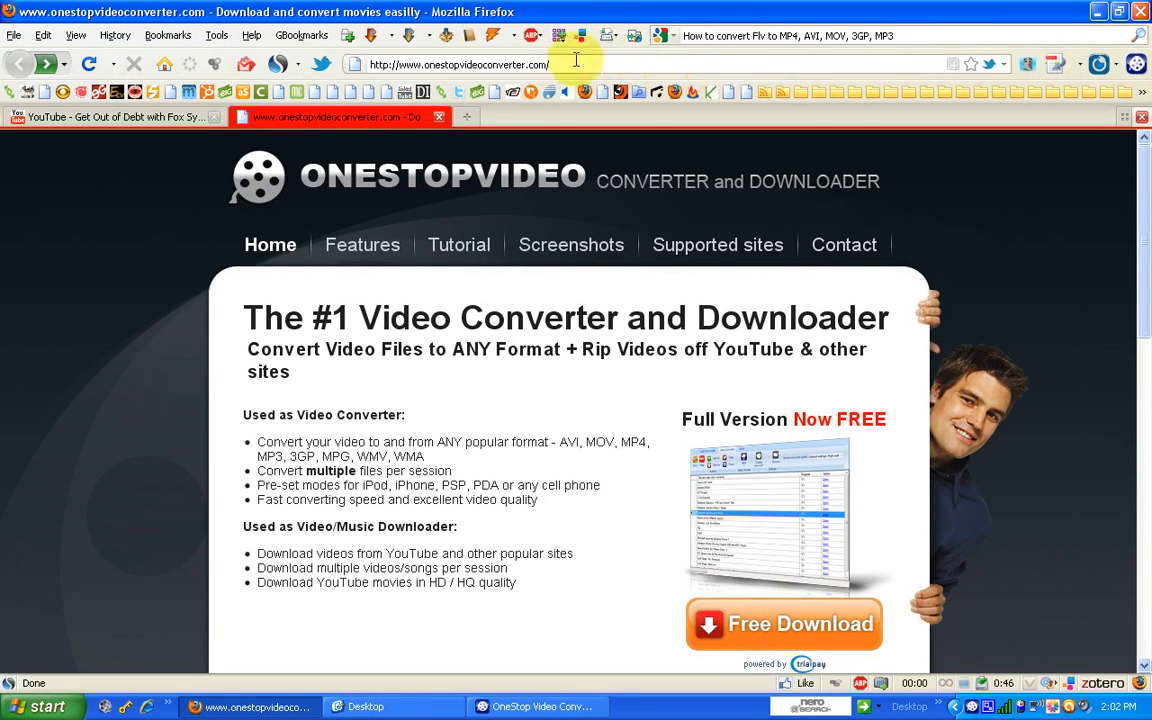
pyautogui.scroll(-3)
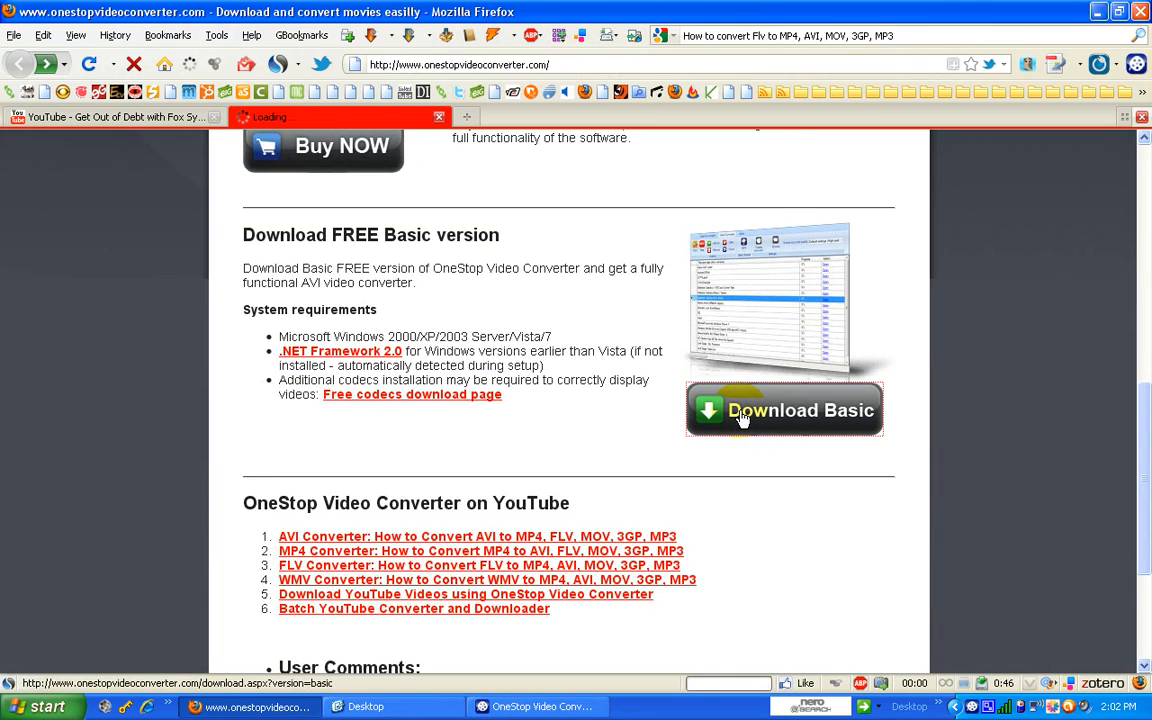
# - Download OneStop Video Converter Basic via Download Basic and Download.com's Download Now
pyautogui.click(784, 410)
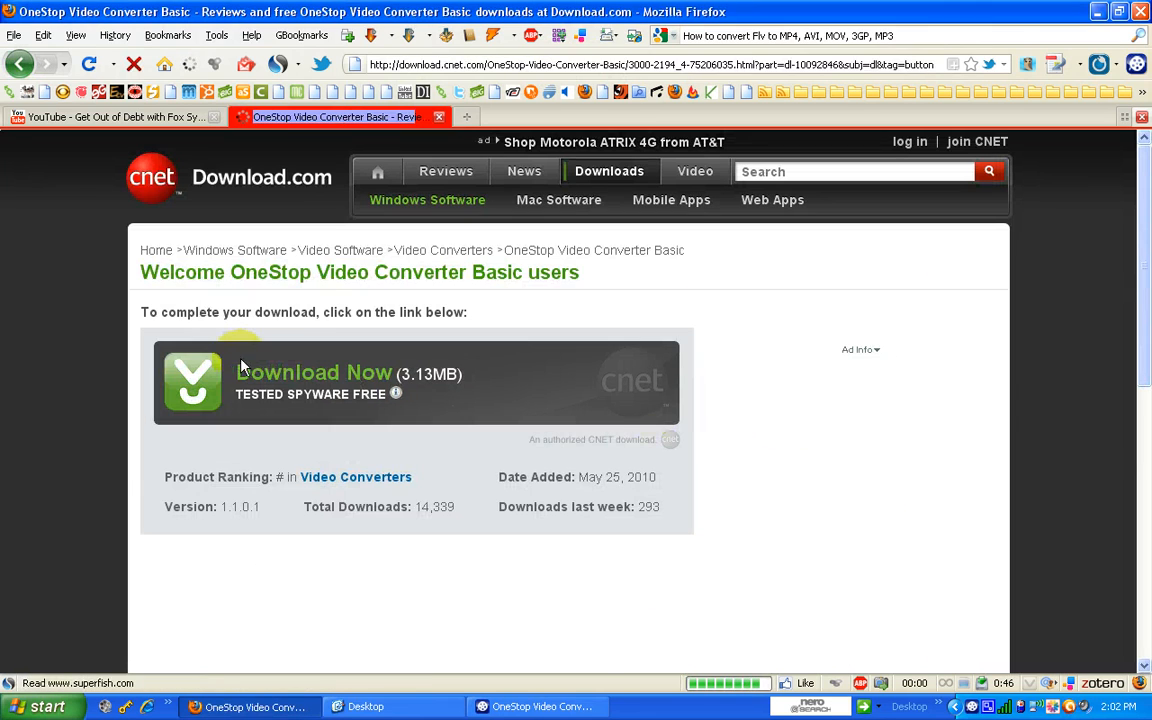
pyautogui.click(316, 372)
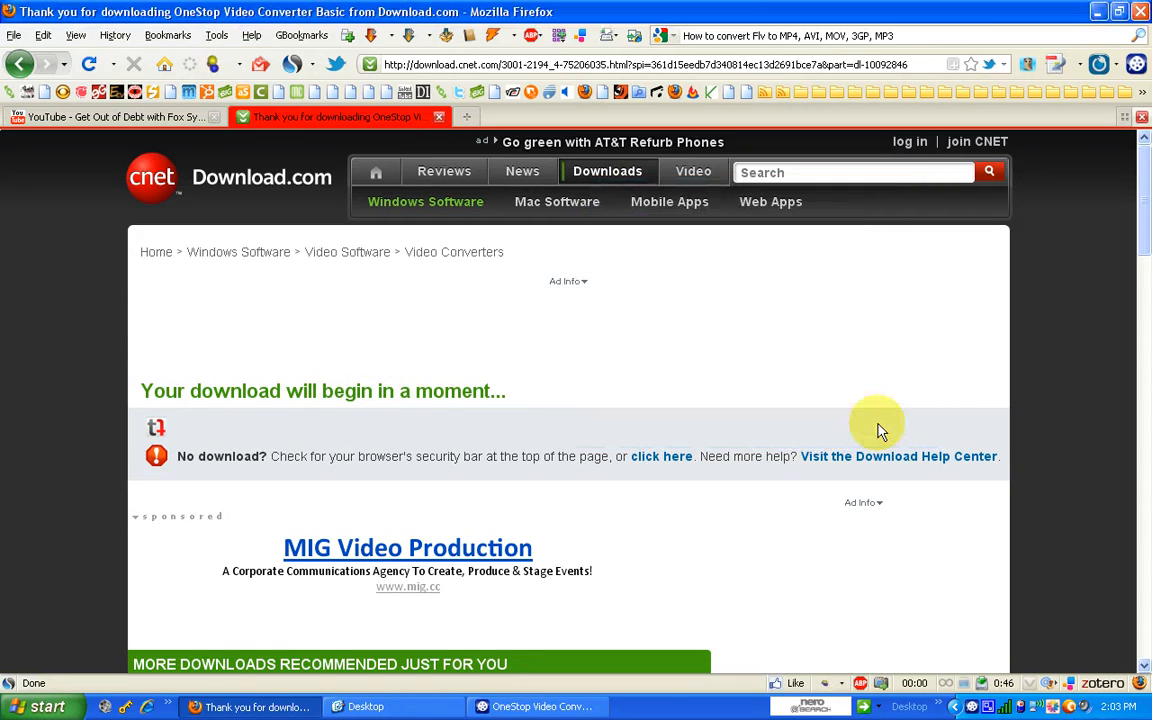
pyautogui.moveTo(780, 388)
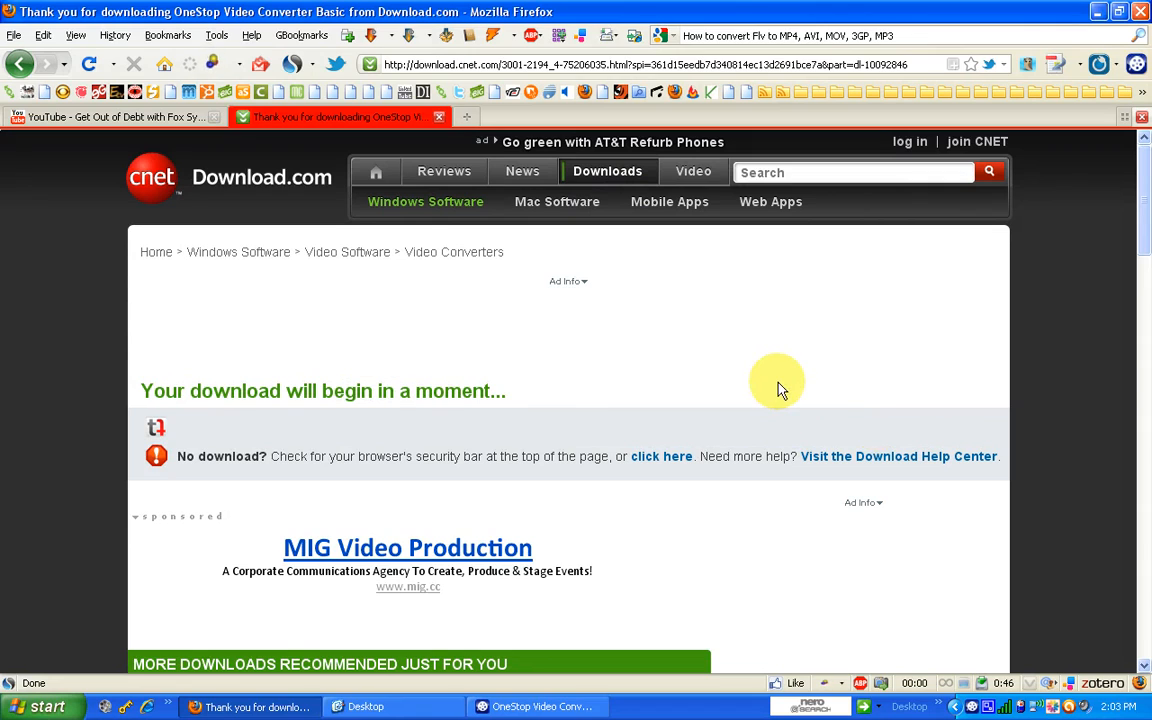
pyautogui.moveTo(540, 706)
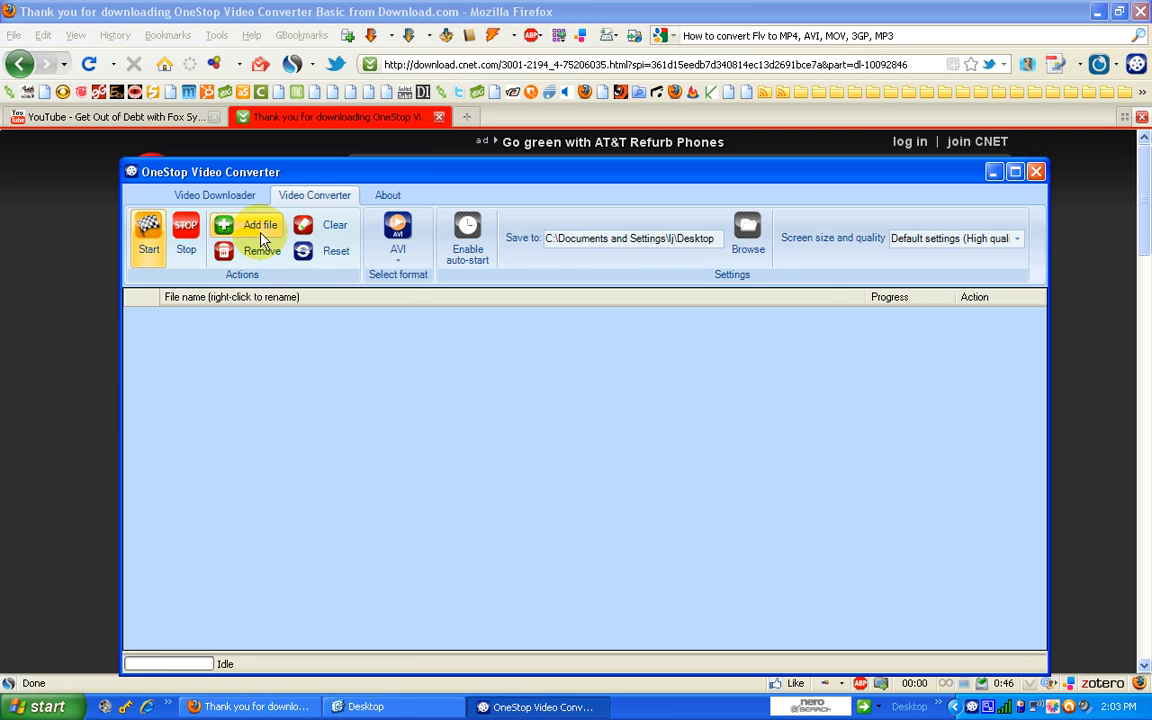
# - Add file on the Video Converter tab to bring up the file chooser
pyautogui.click(260, 236)
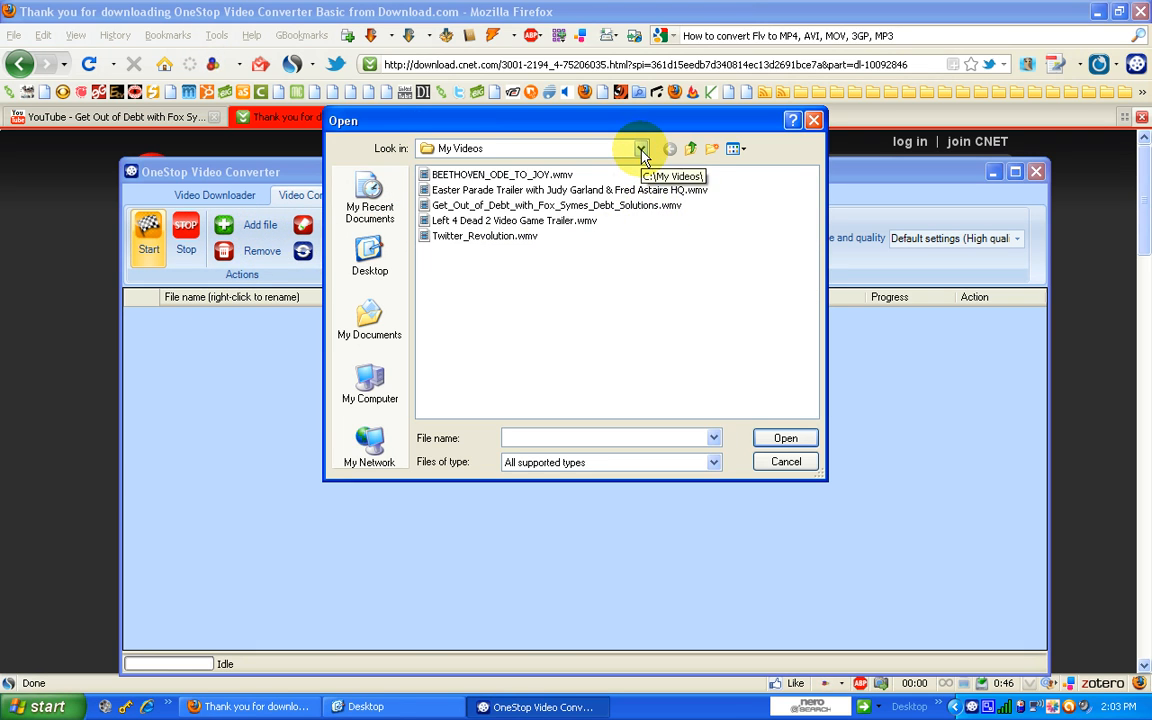
# - Browse the Look in list and close the Open dialog without adding a video
pyautogui.click(640, 148)
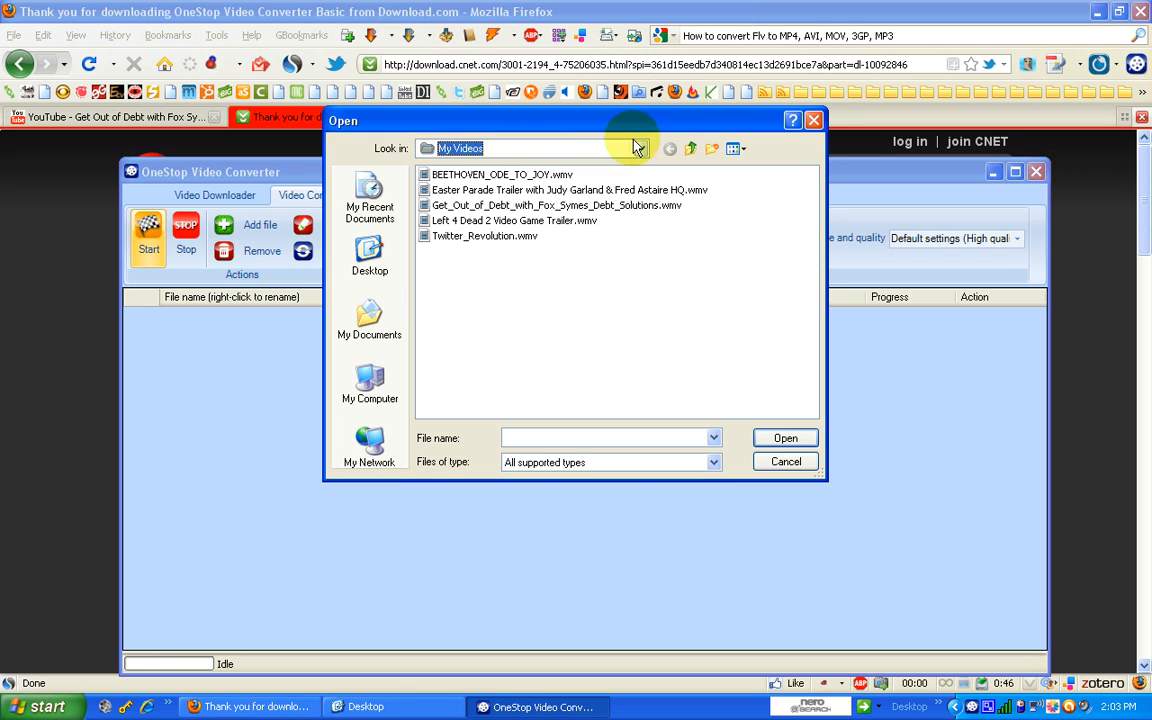
pyautogui.click(514, 220)
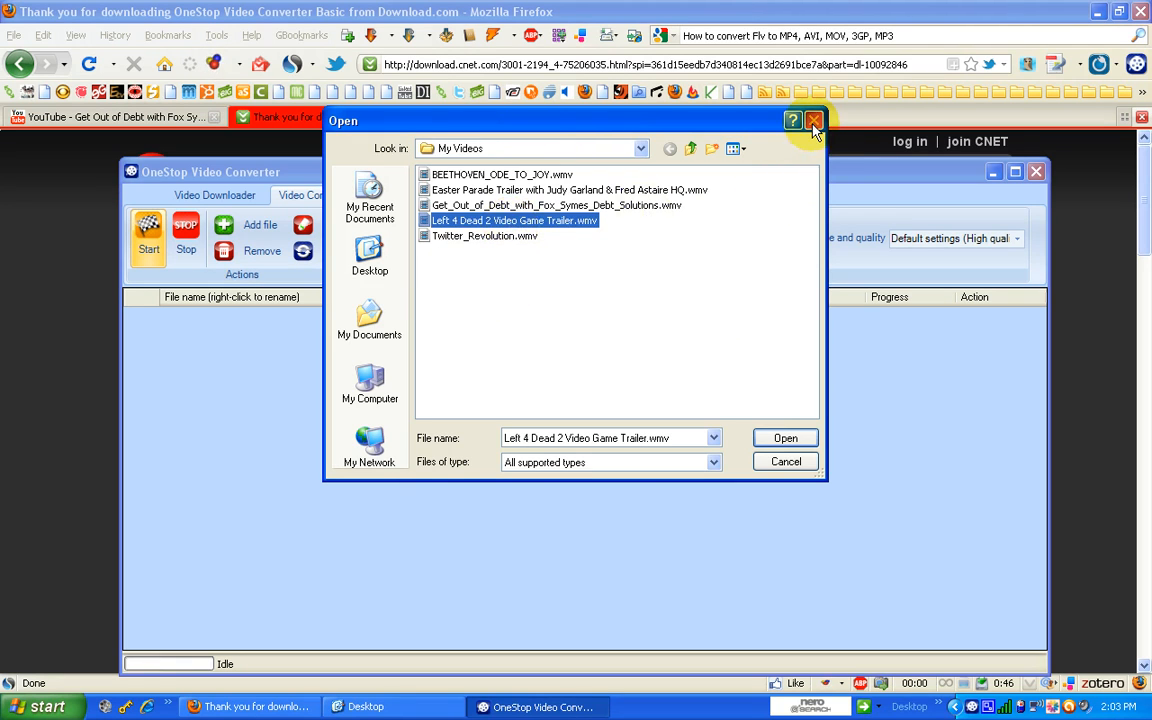
pyautogui.click(814, 120)
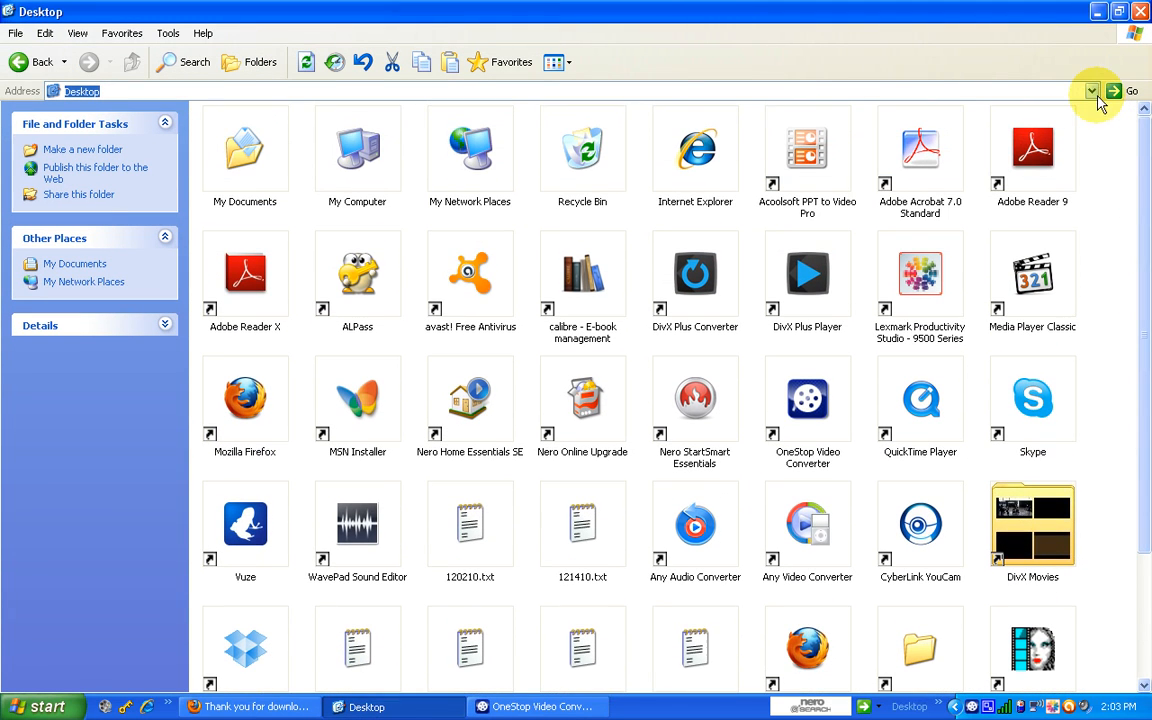
# - Drag the Get Out of Debt FLV from the Desktop folder into the conversion list
pyautogui.scroll(-3)
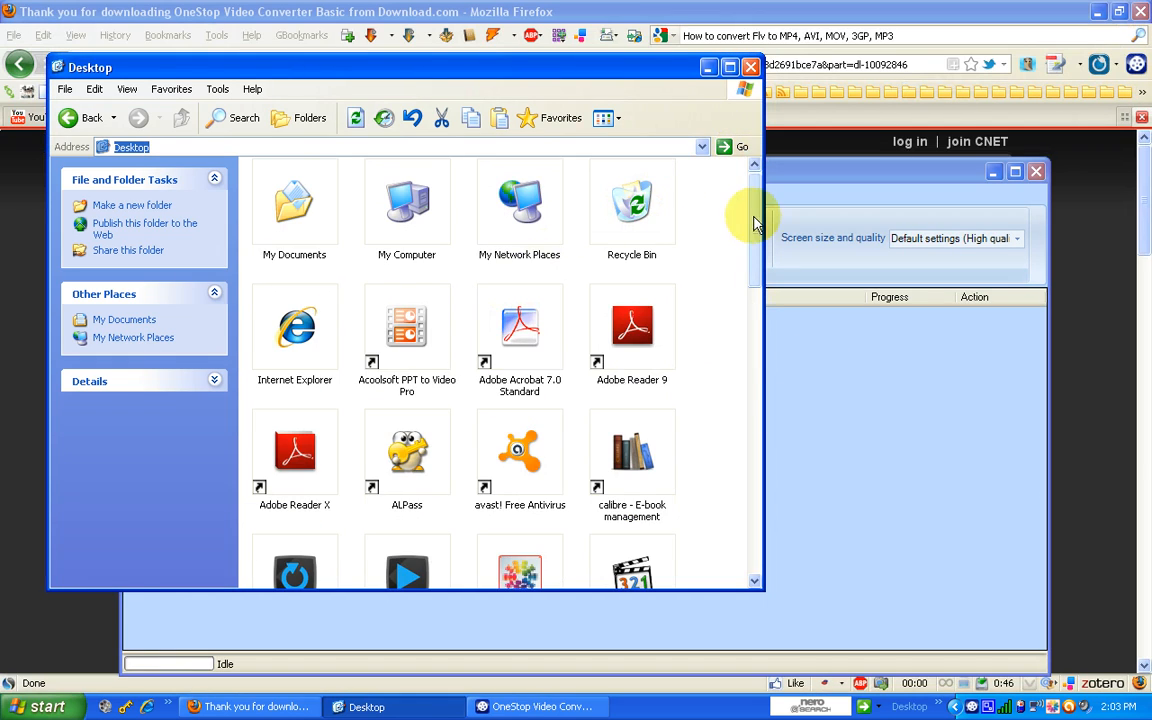
pyautogui.scroll(-3)
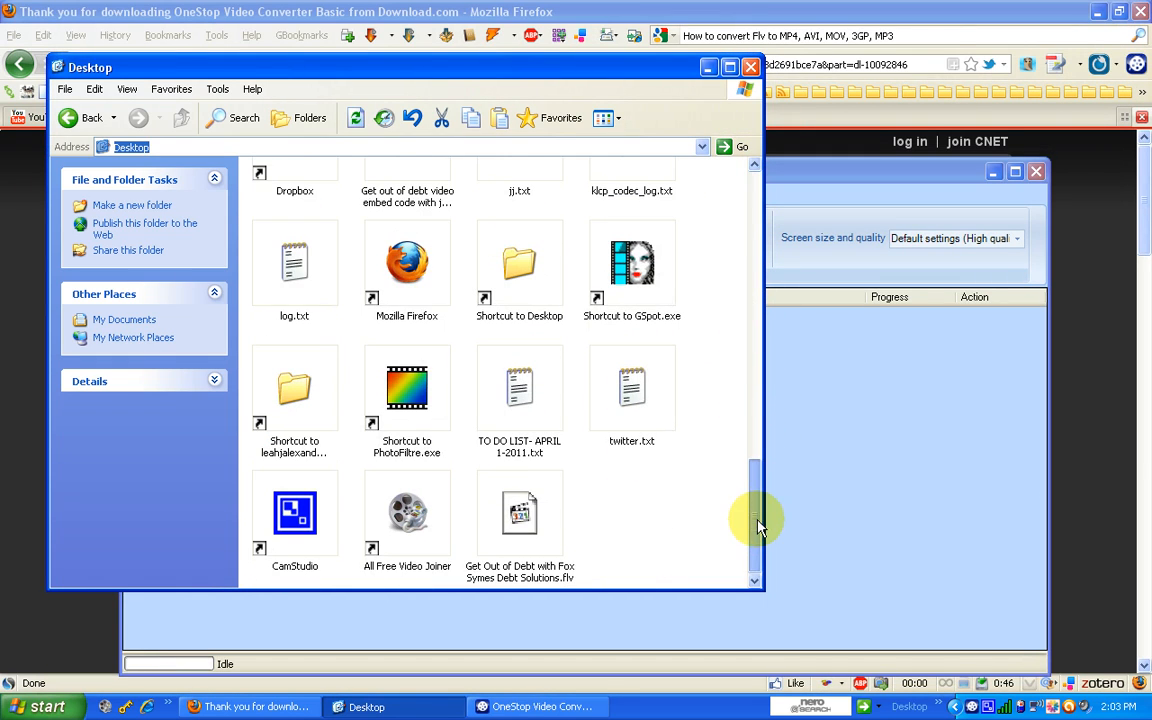
pyautogui.click(520, 512)
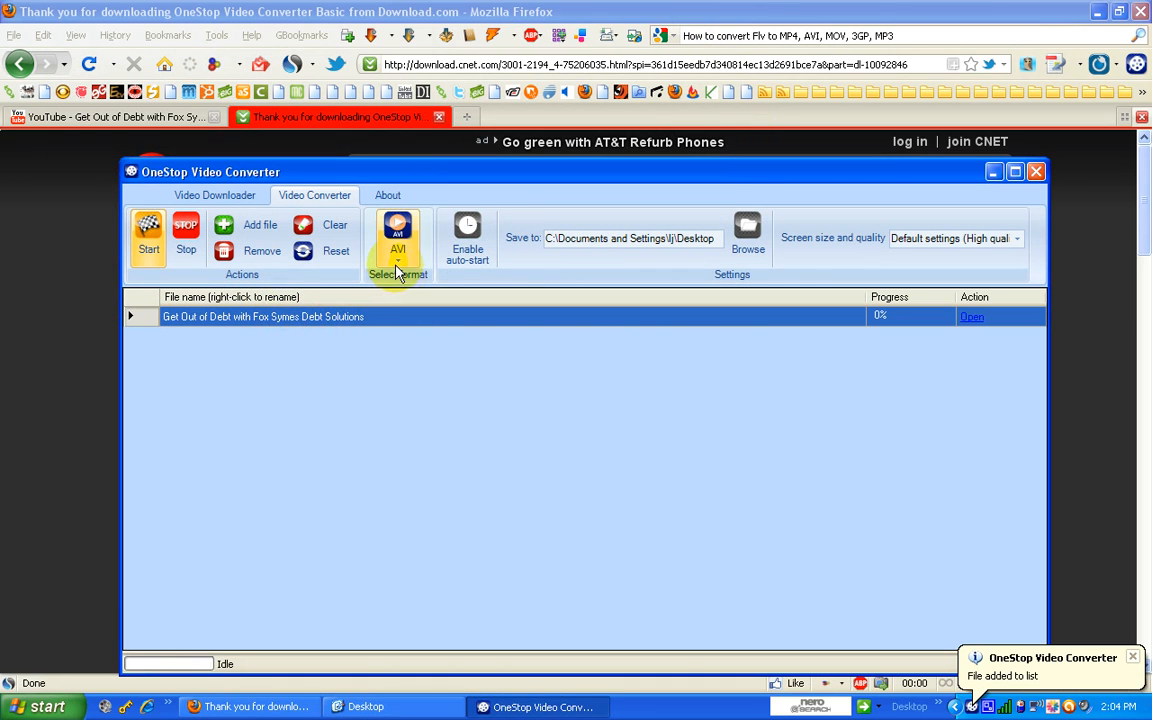
# - Choose AVI for Windows as output format and keep the Desktop as output folder
pyautogui.click(398, 240)
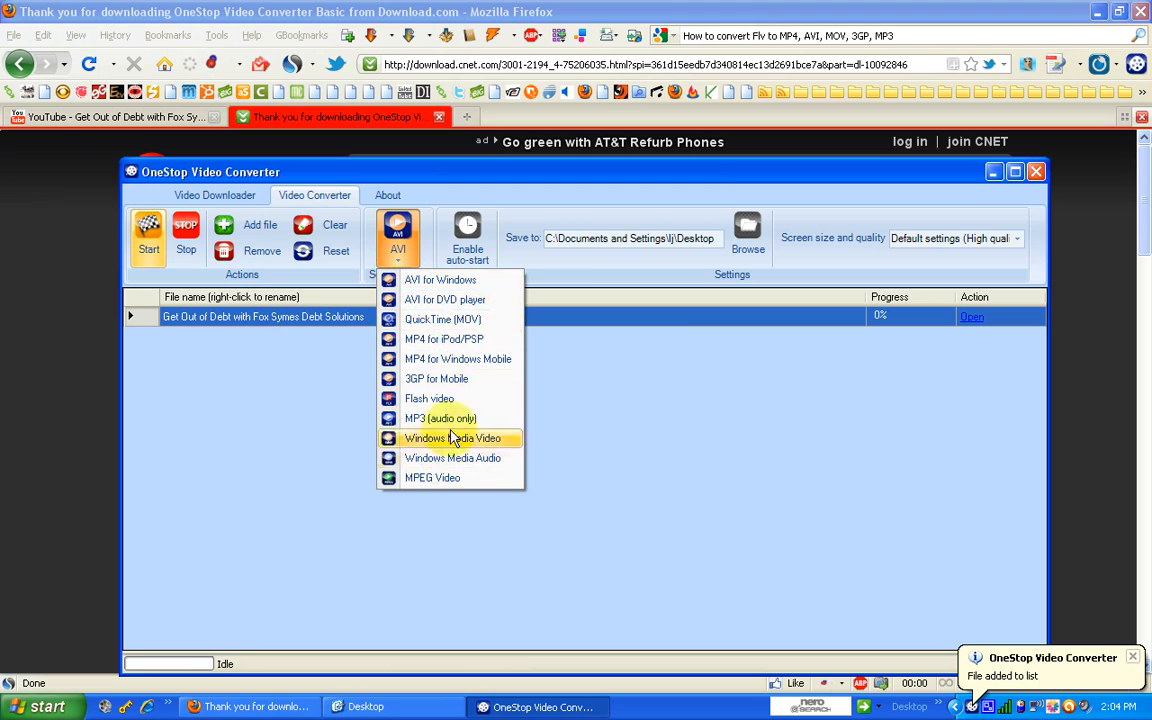
pyautogui.moveTo(440, 280)
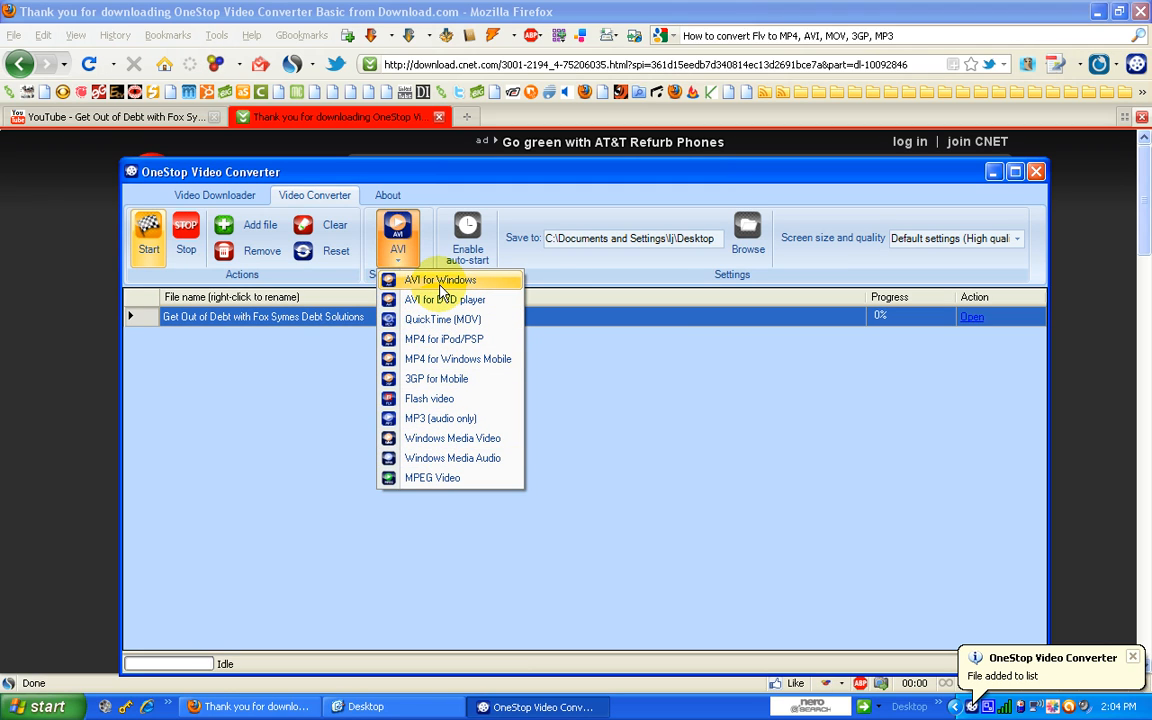
pyautogui.click(440, 280)
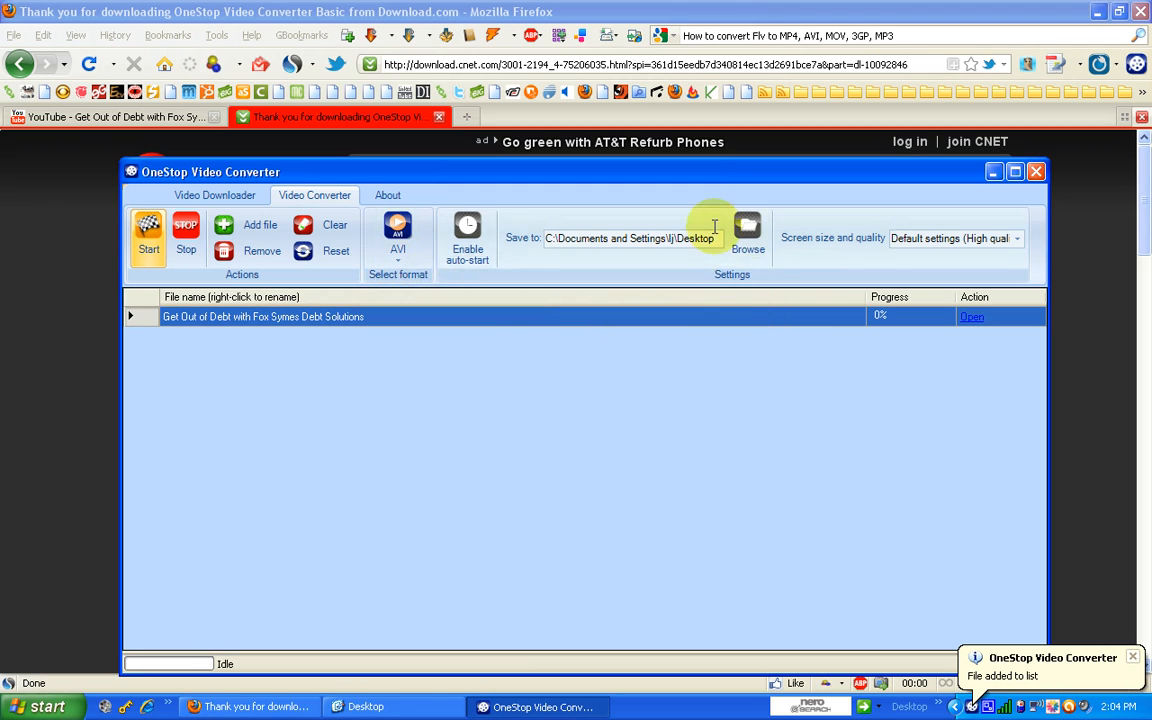
pyautogui.click(748, 238)
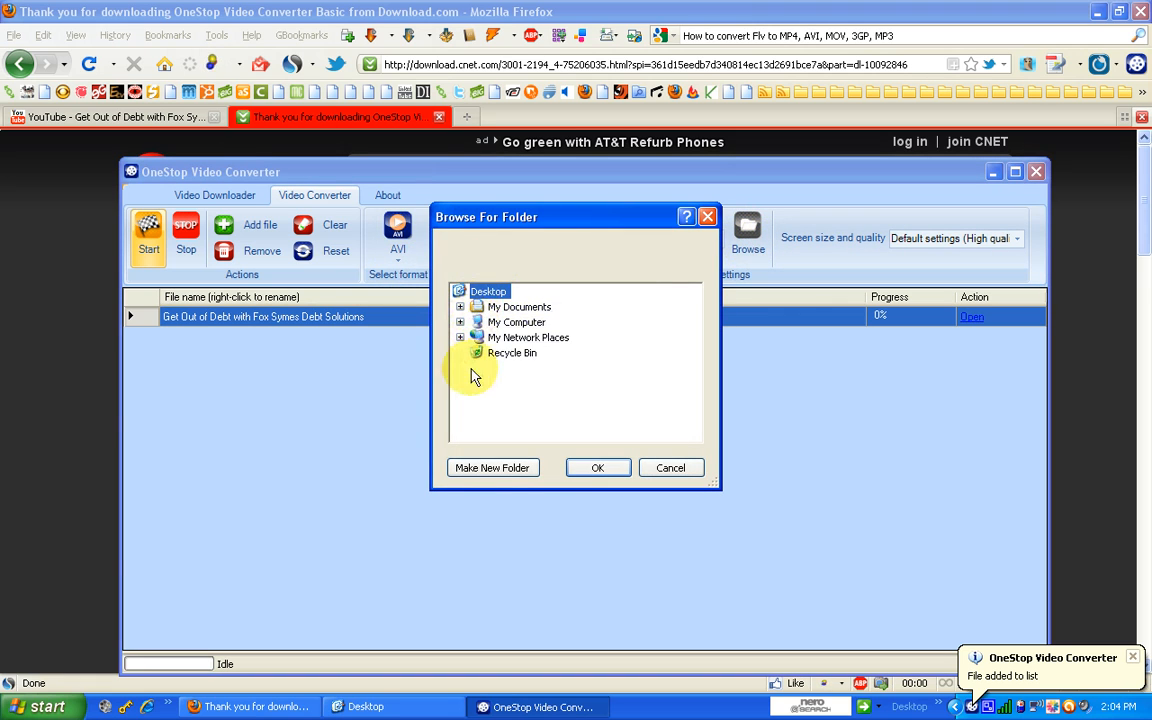
pyautogui.click(596, 468)
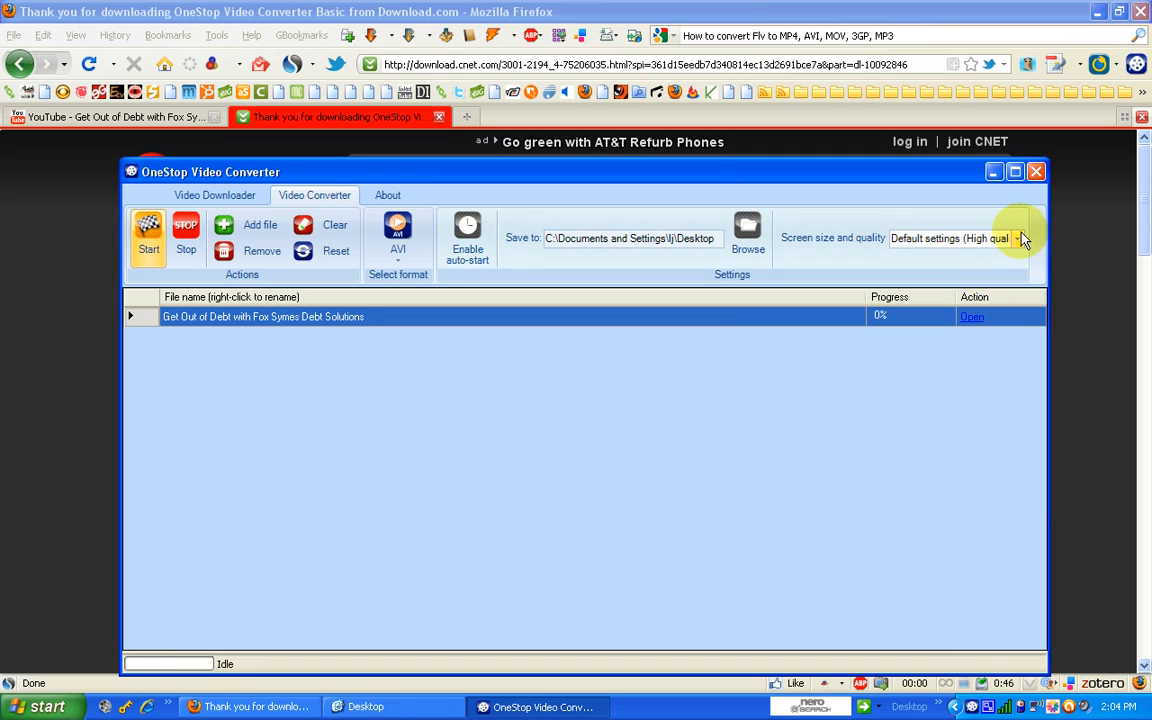
pyautogui.click(1018, 238)
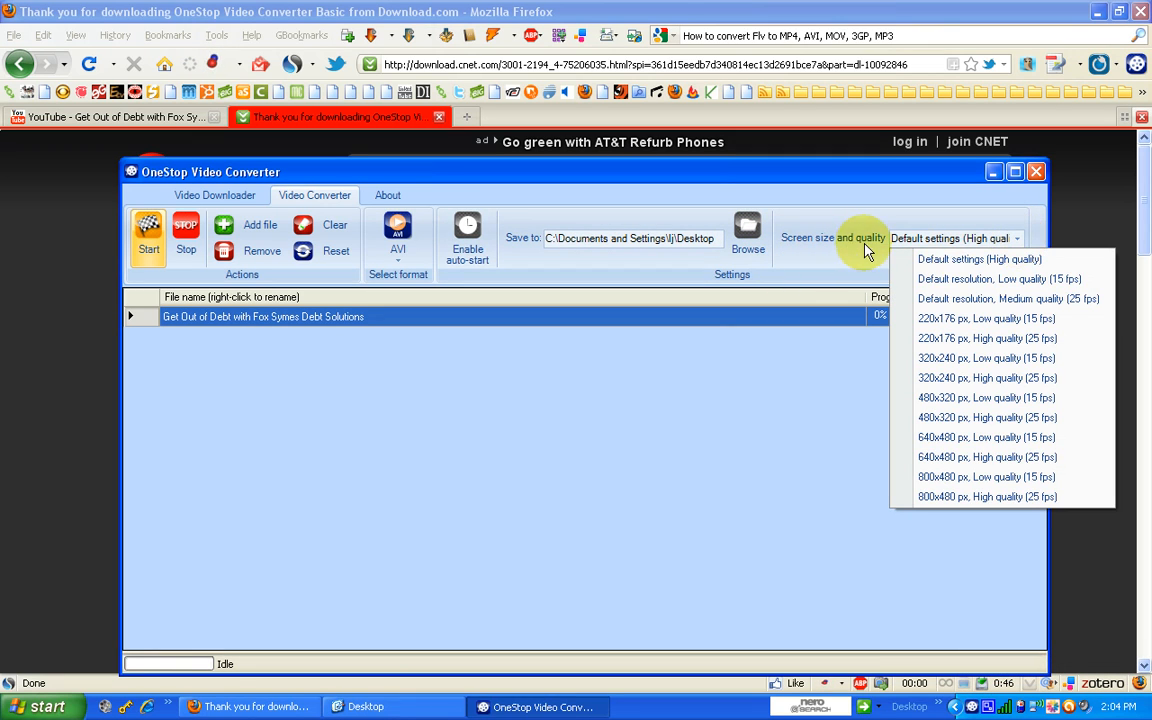
pyautogui.moveTo(976, 300)
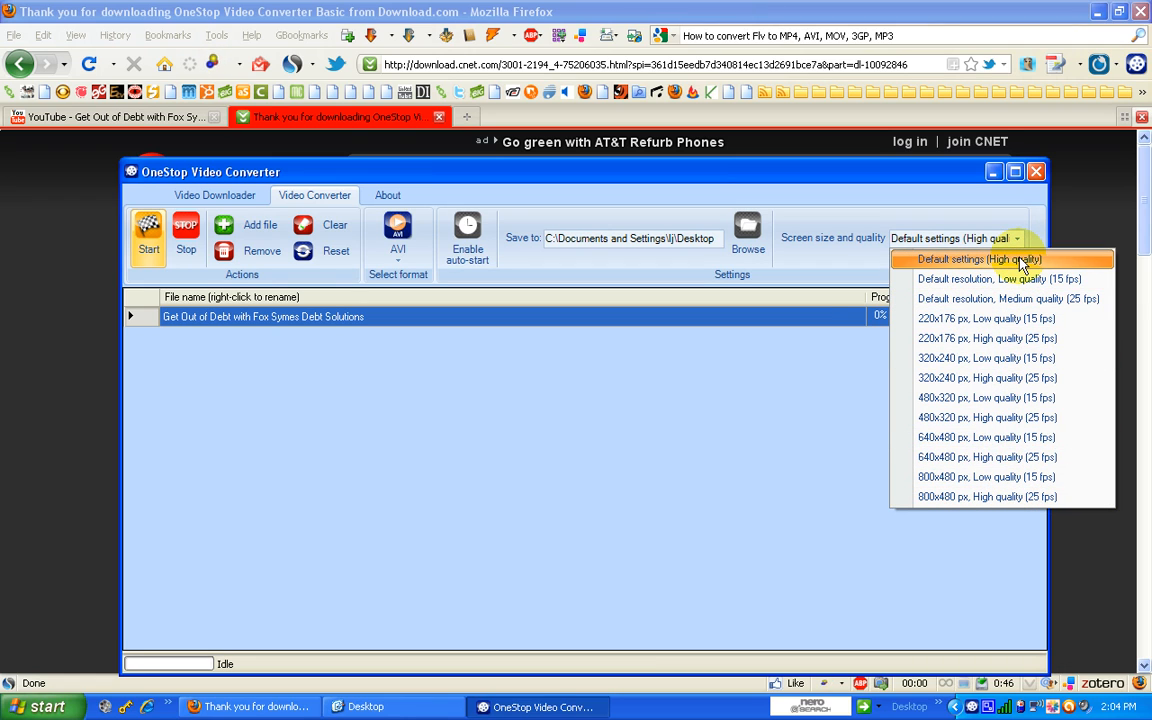
pyautogui.click(978, 260)
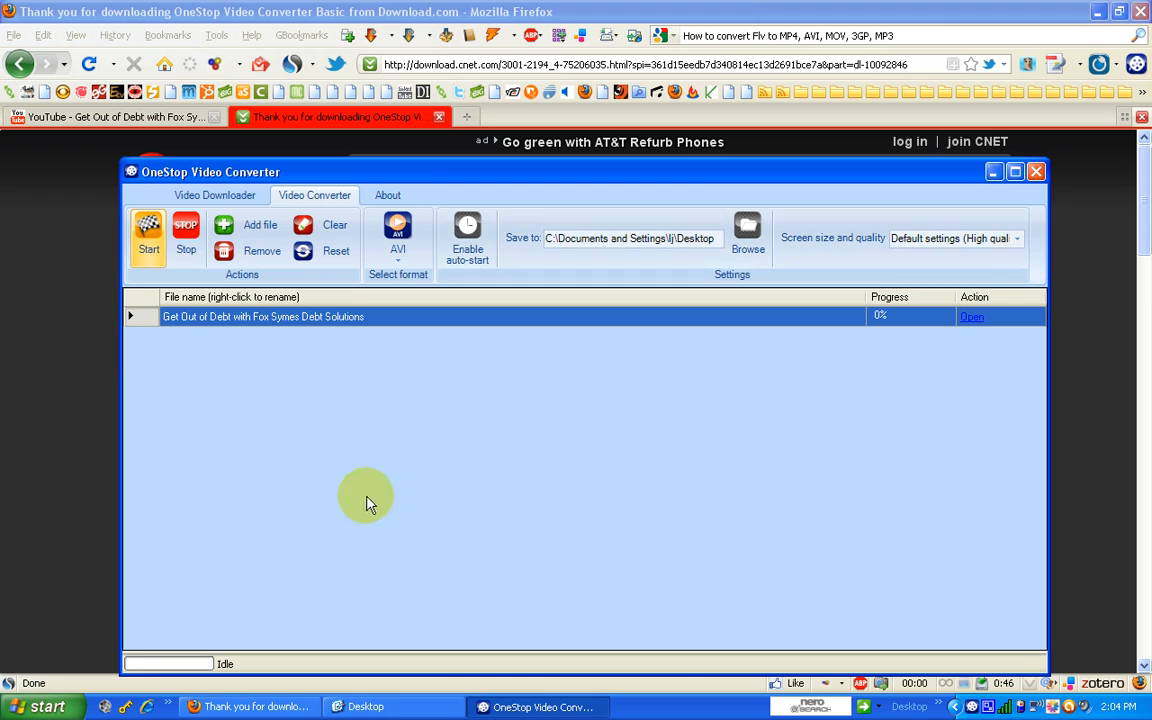
# - Start converting the Get Out of Debt video to AVI
pyautogui.click(148, 238)
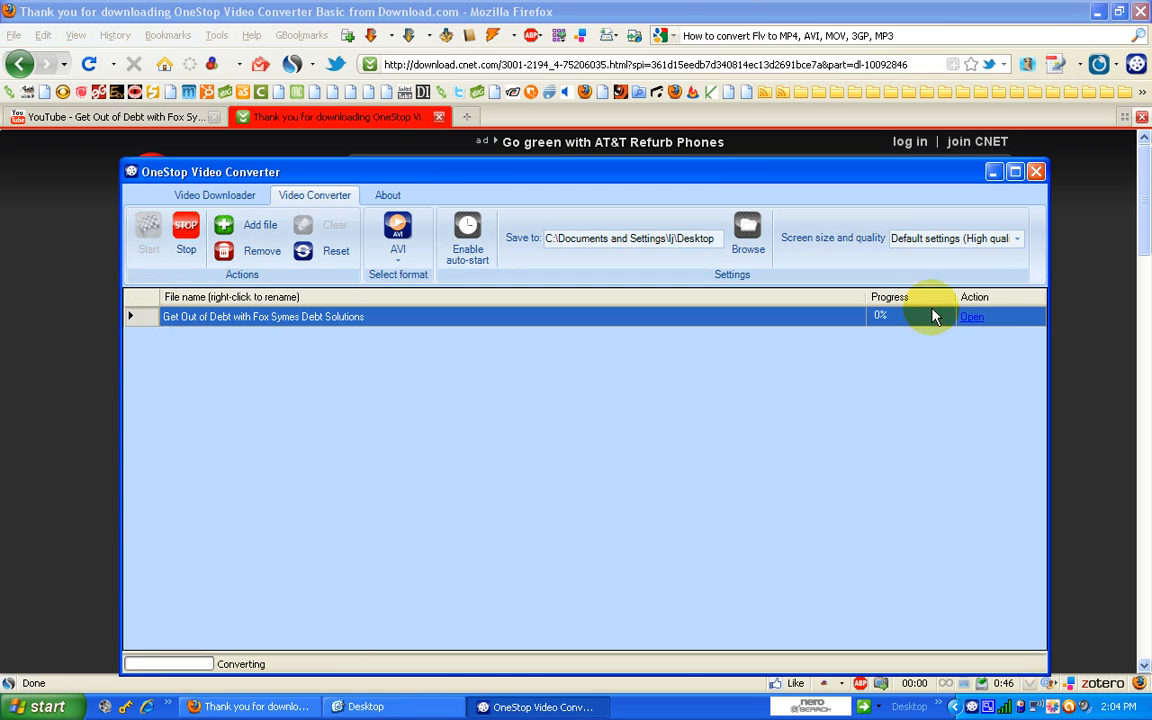
pyautogui.moveTo(978, 328)
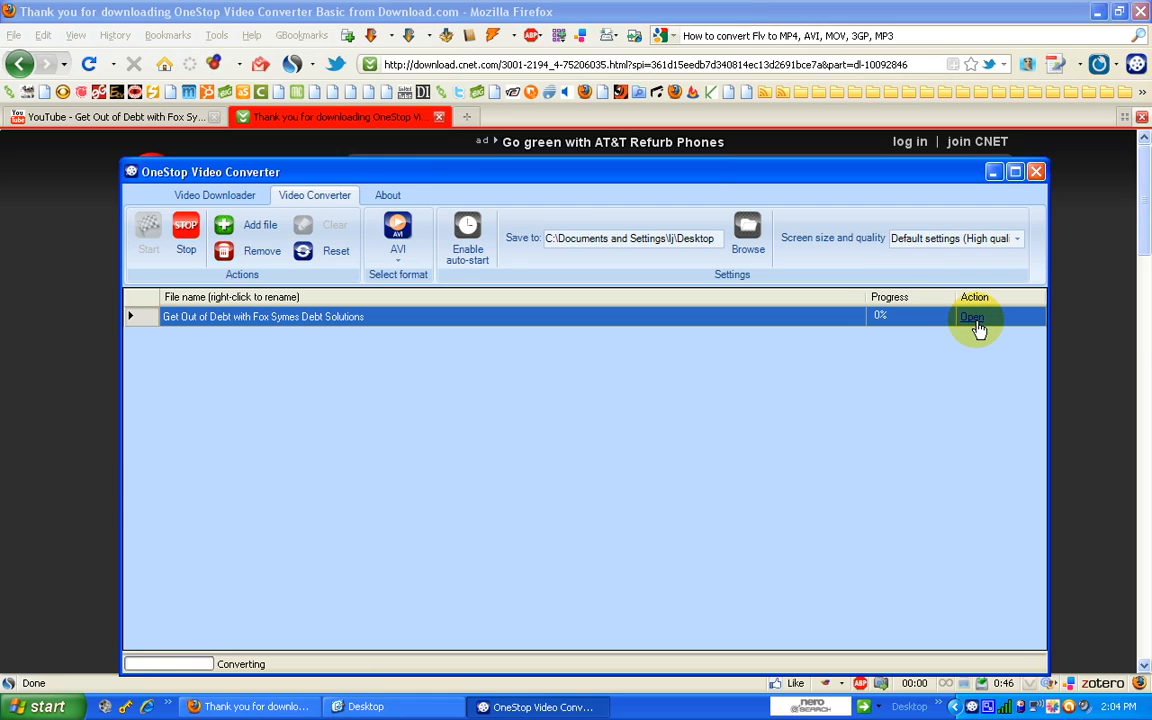